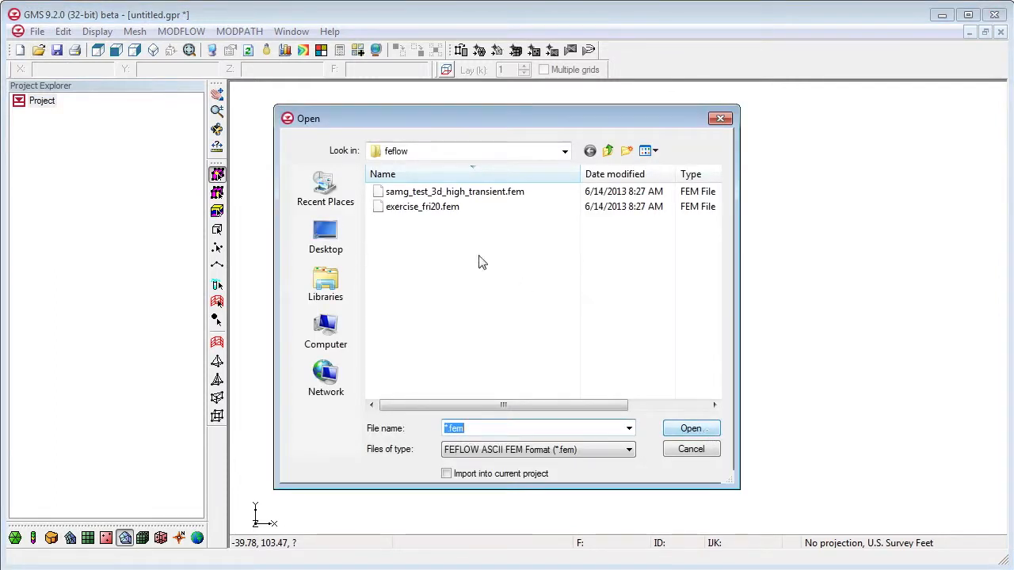
Import the FEFLOW example exercise_fn20.fem as a layered 3D mesh.
double_click(421, 206)
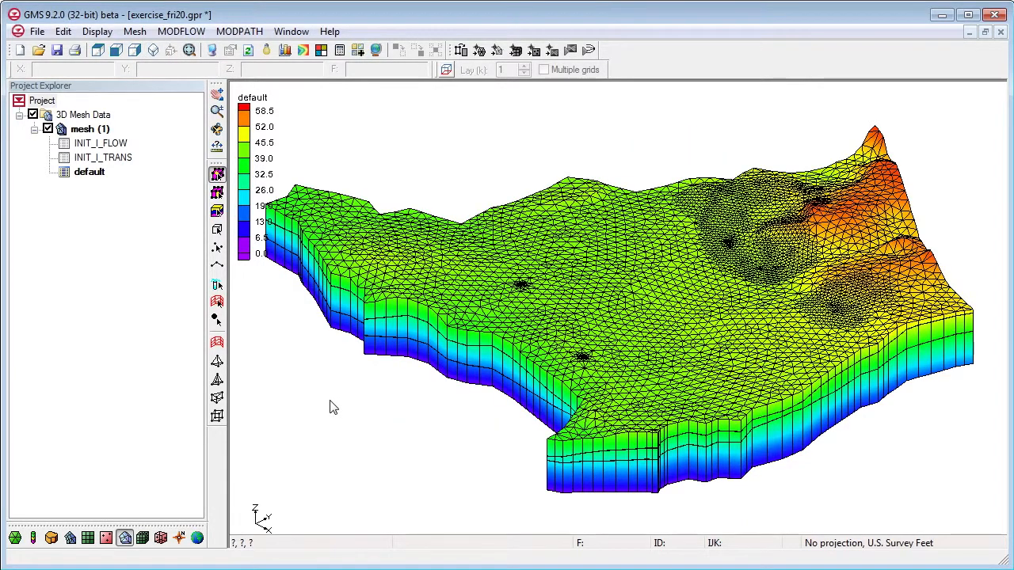
View the INIT_I_FLOW and INIT_I_TRANS datasets, then load the site1.gpr project.
left_click(102, 142)
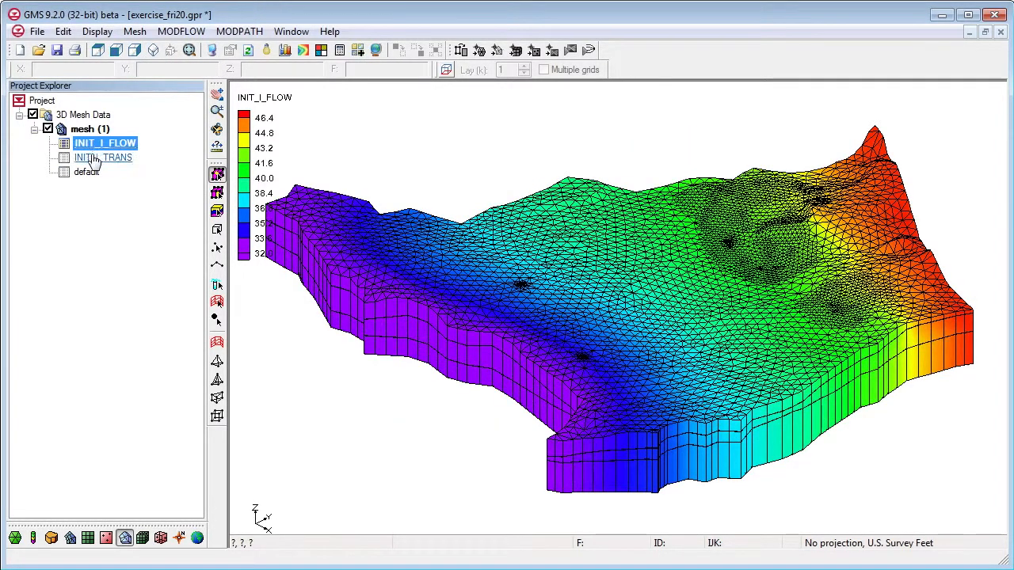
left_click(103, 157)
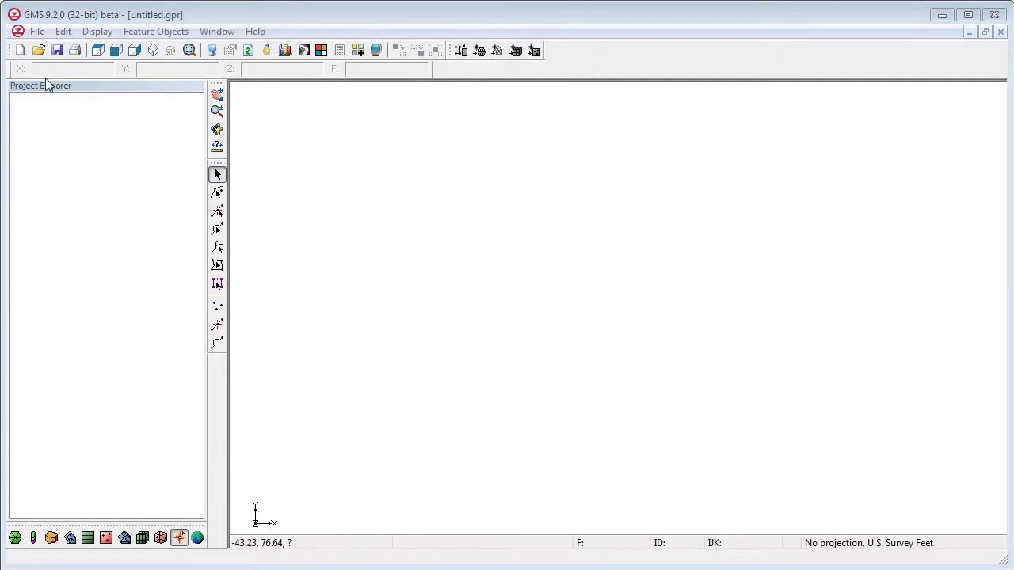
left_click(38, 49)
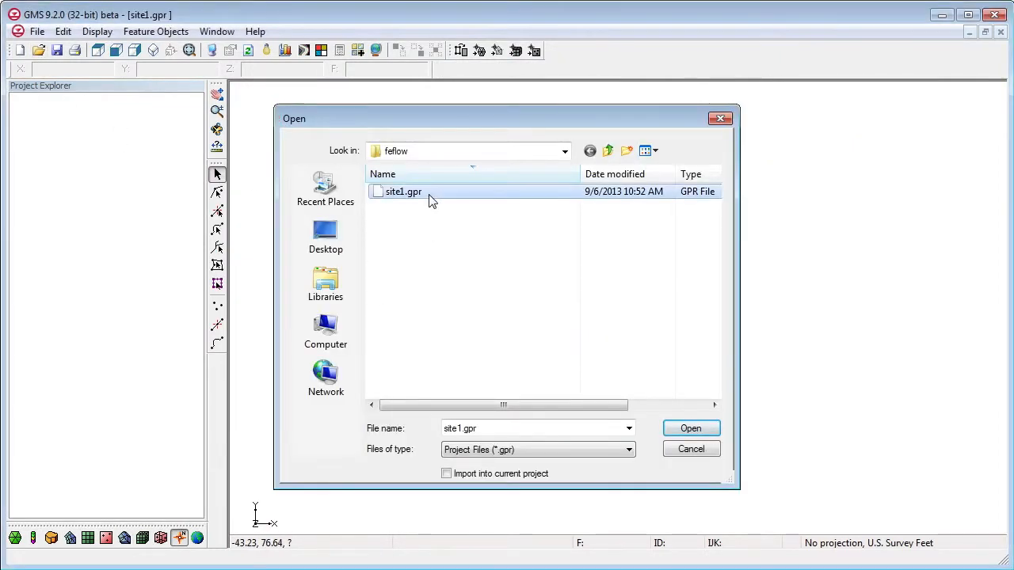
left_click(690, 427)
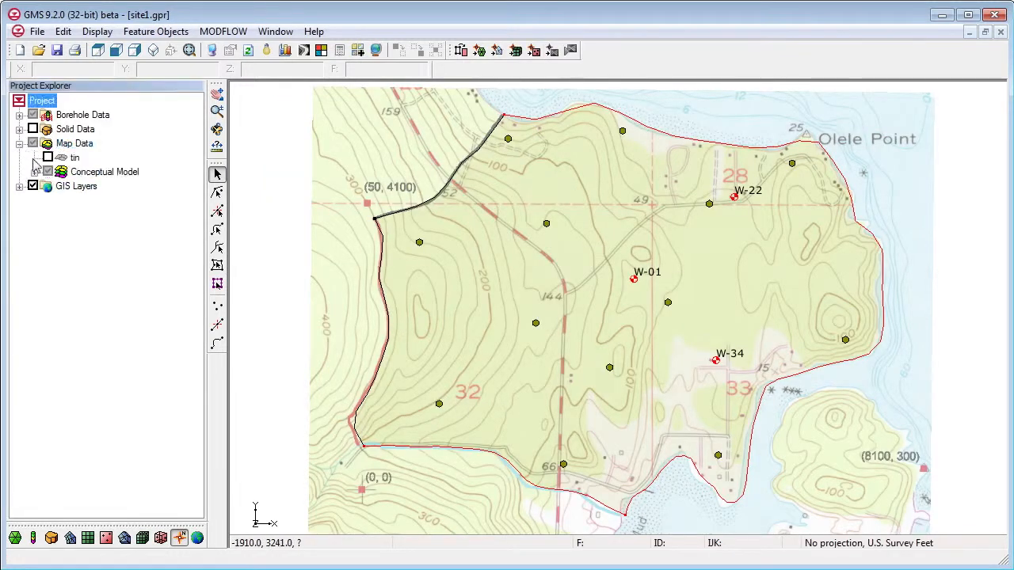
Map the SourceSink coverage to a 2D mesh and switch to the borehole data.
right_click(95, 200)
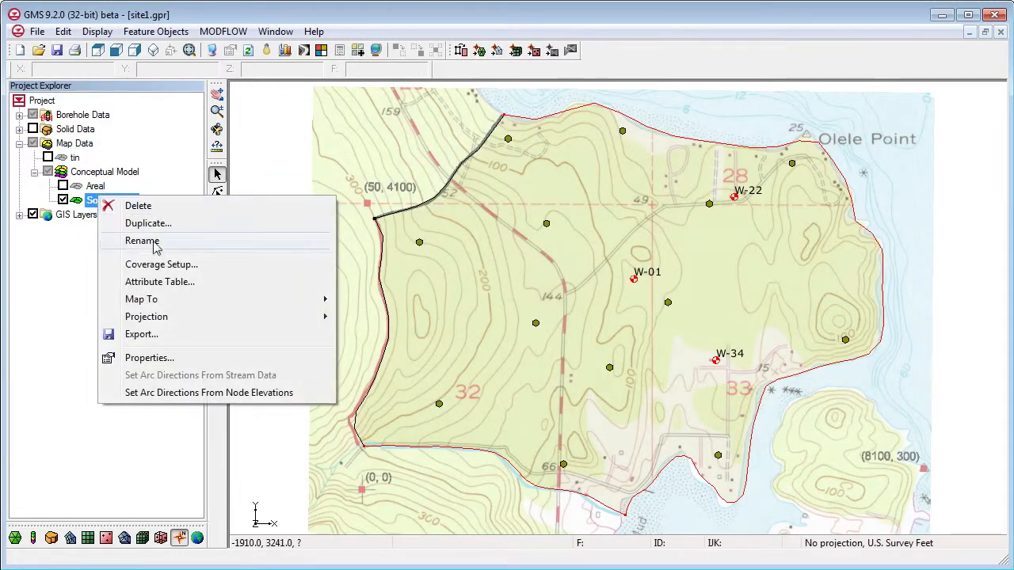
left_click(141, 298)
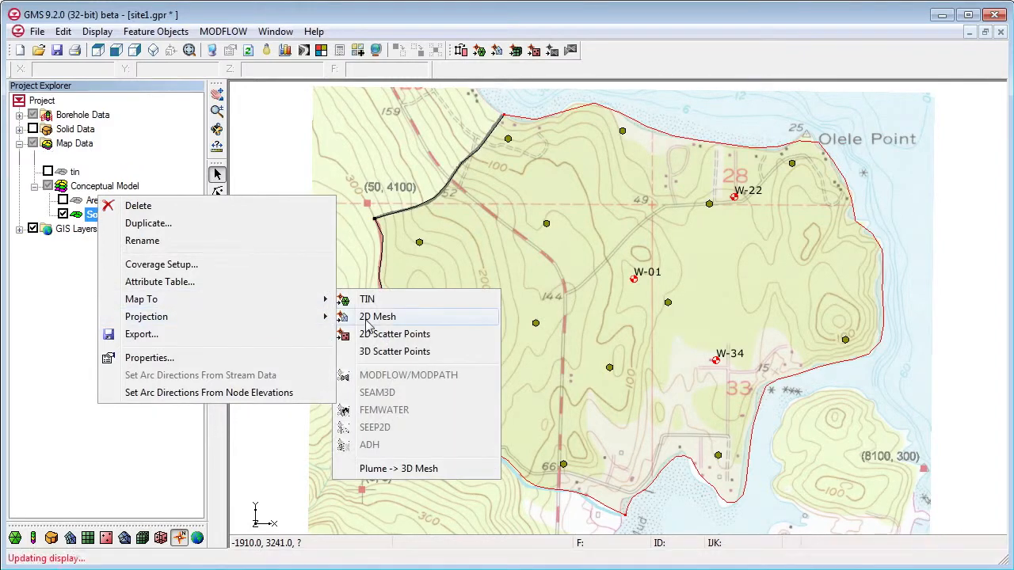
left_click(377, 316)
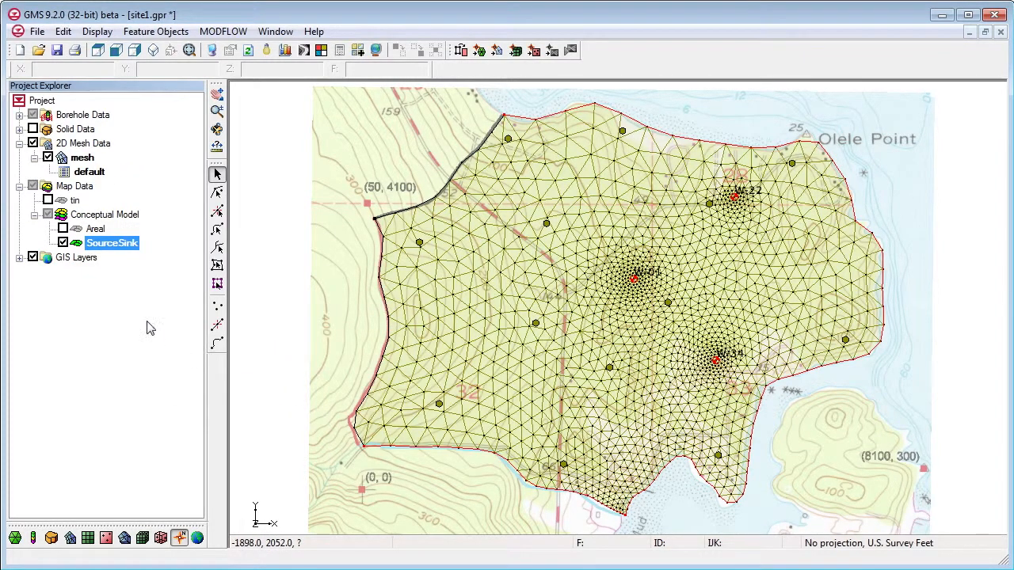
left_click(82, 114)
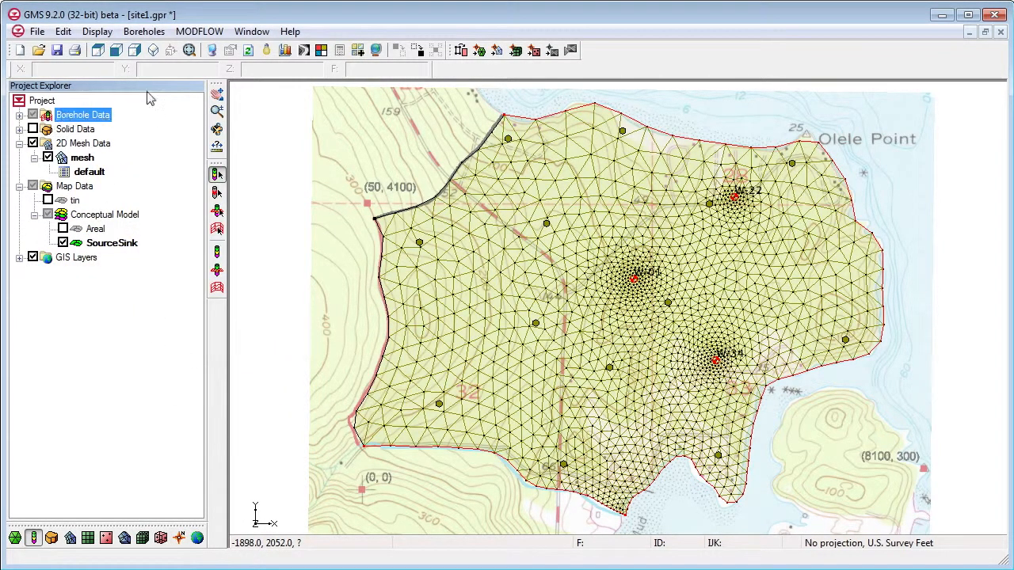
left_click(144, 32)
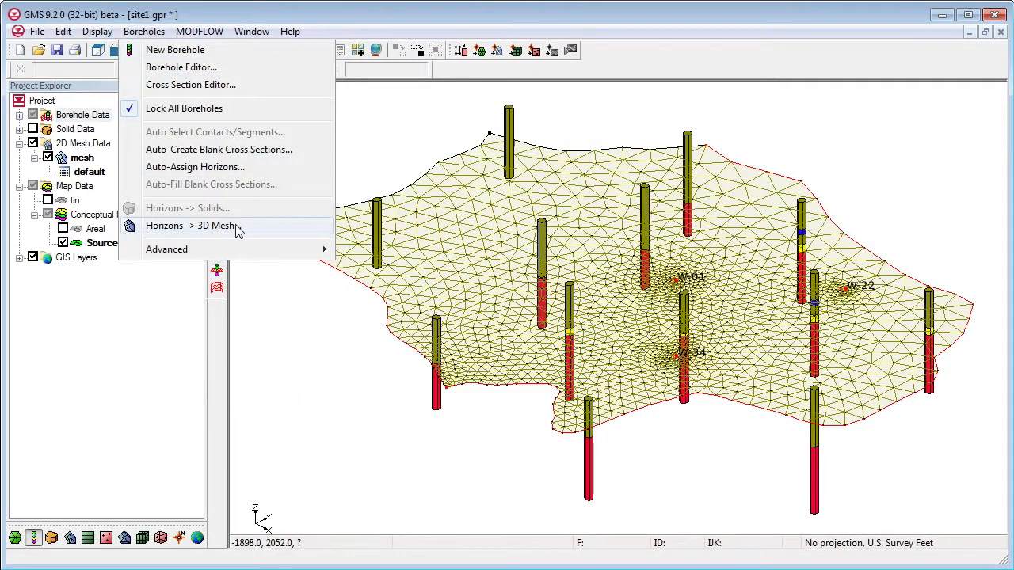
Build a 3D mesh from borehole horizons with a 5.0 ft minimum element thickness.
left_click(190, 225)
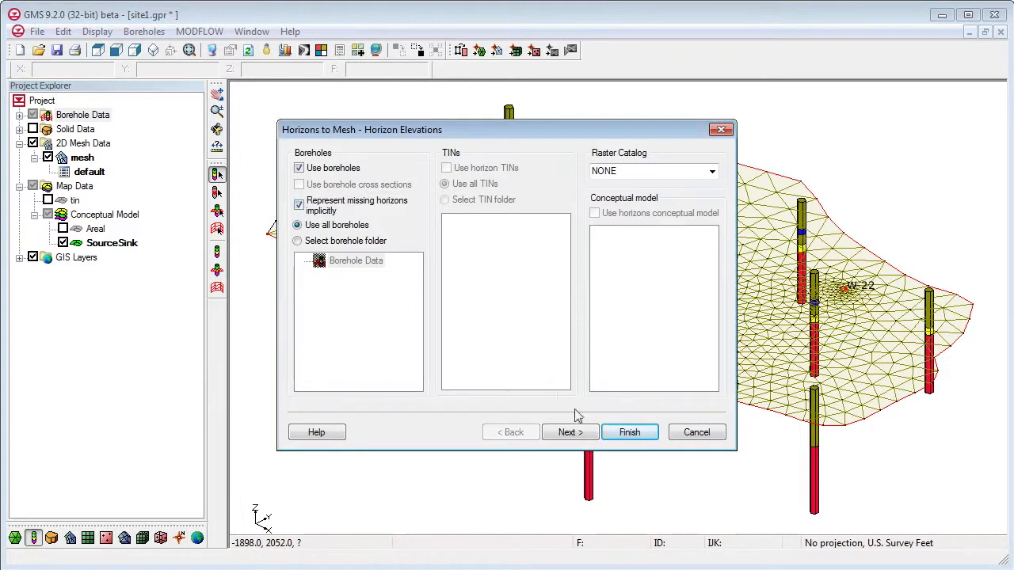
left_click(570, 431)
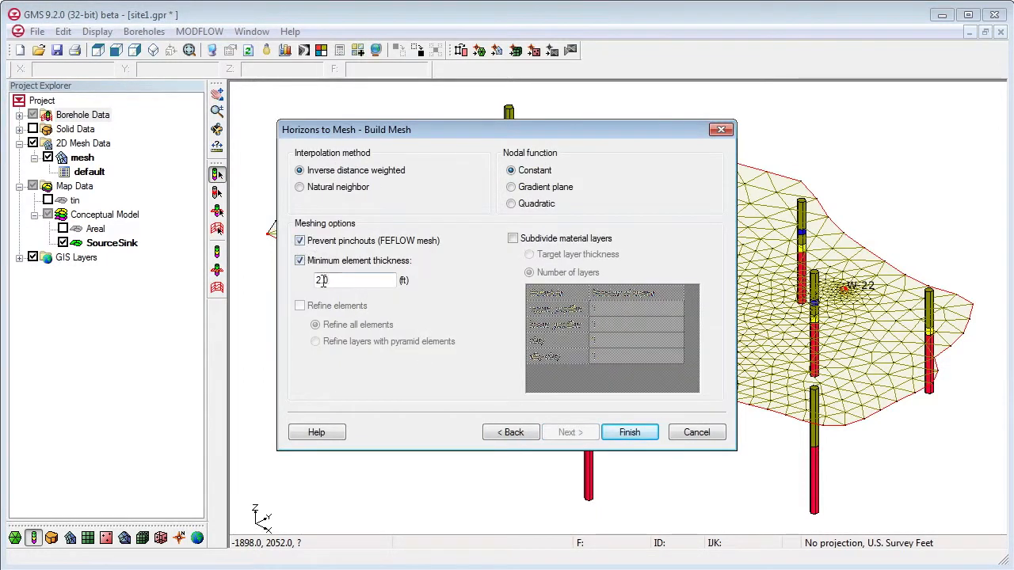
type("5.0")
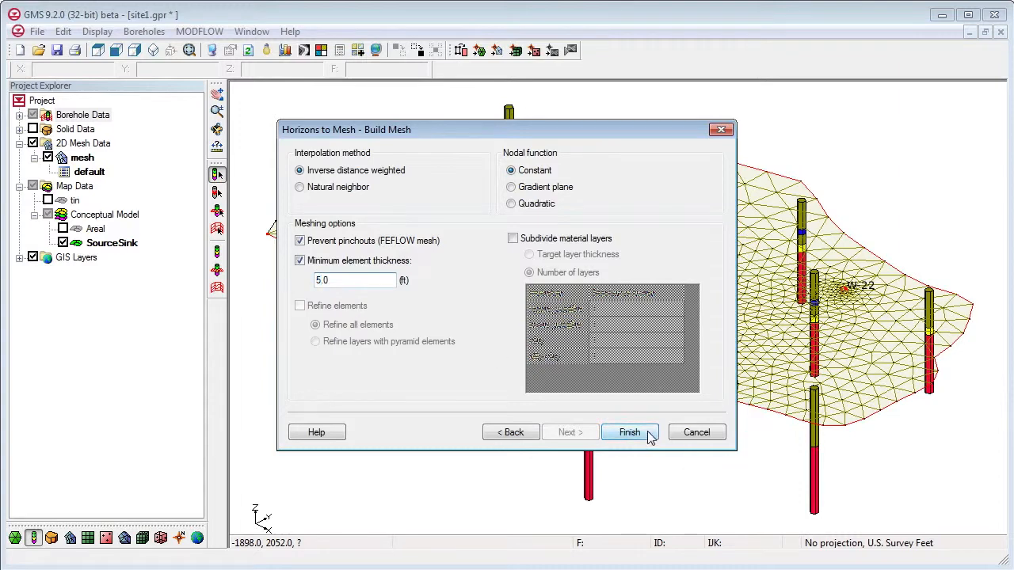
left_click(628, 431)
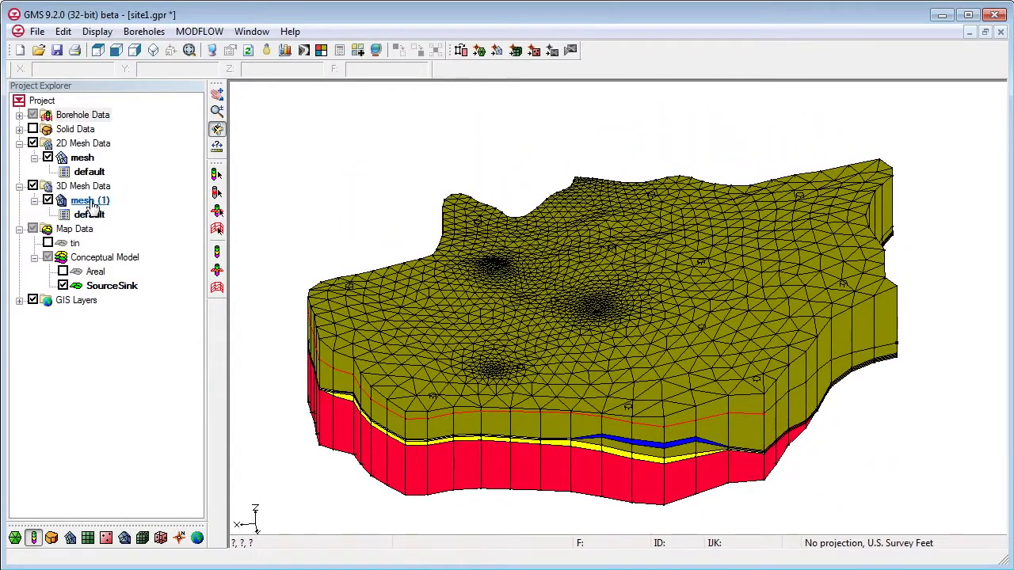
Bring up the operations available for the new mesh (1) 3D mesh.
right_click(89, 200)
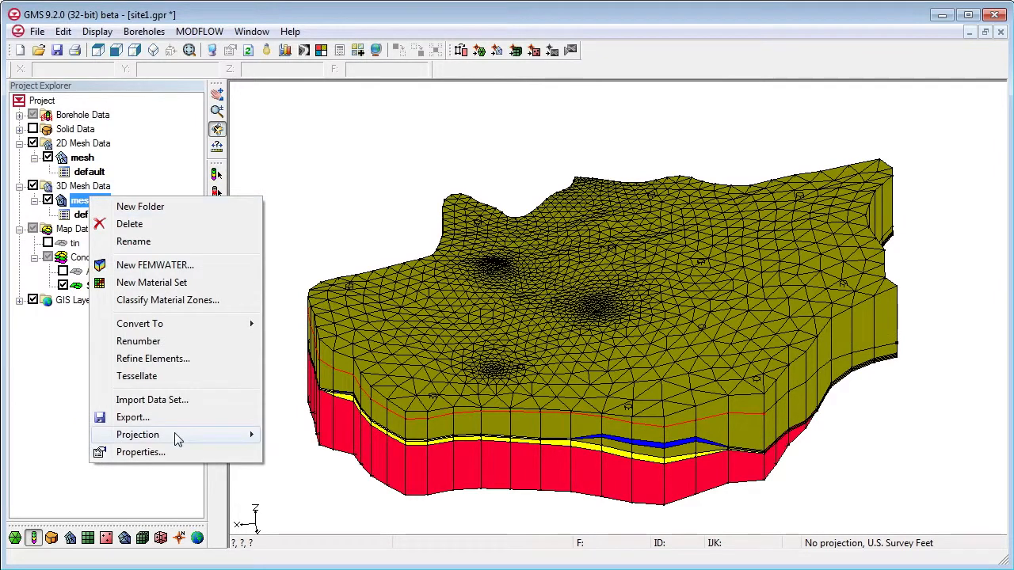